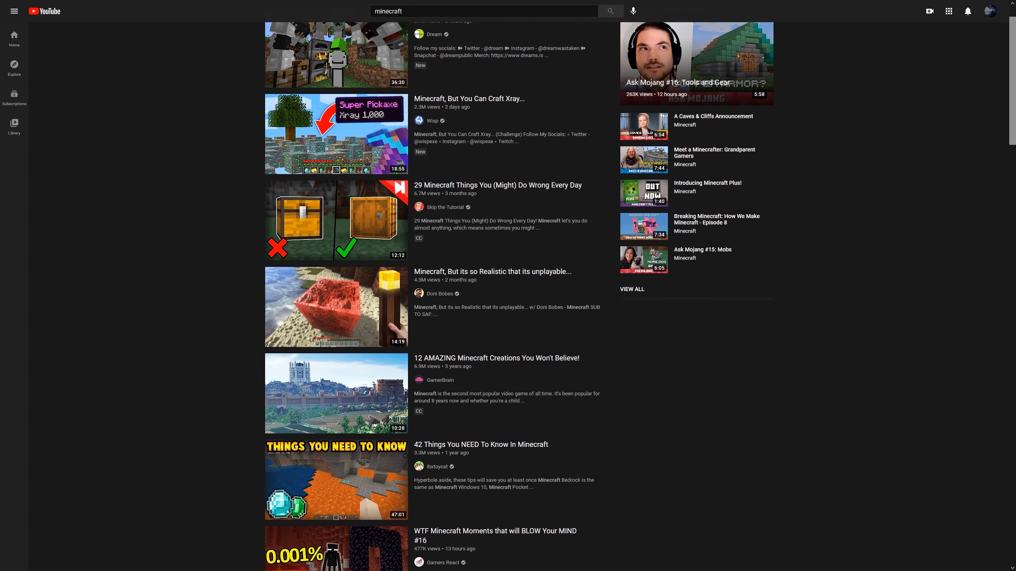
Scroll through the current source and edit it briefly before reviewing the PyreNet files.
scroll(down, 3)
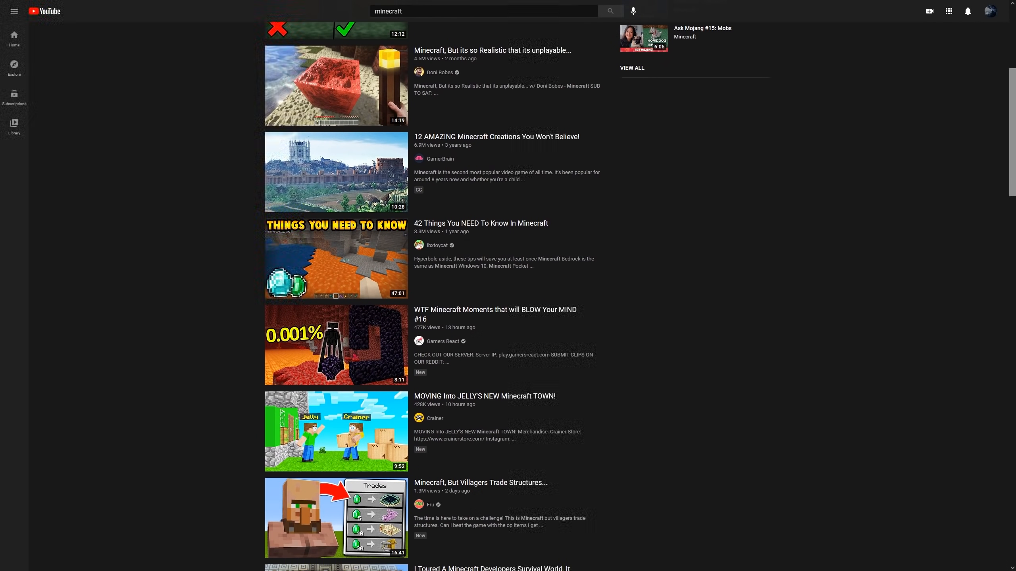
scroll(down, 3)
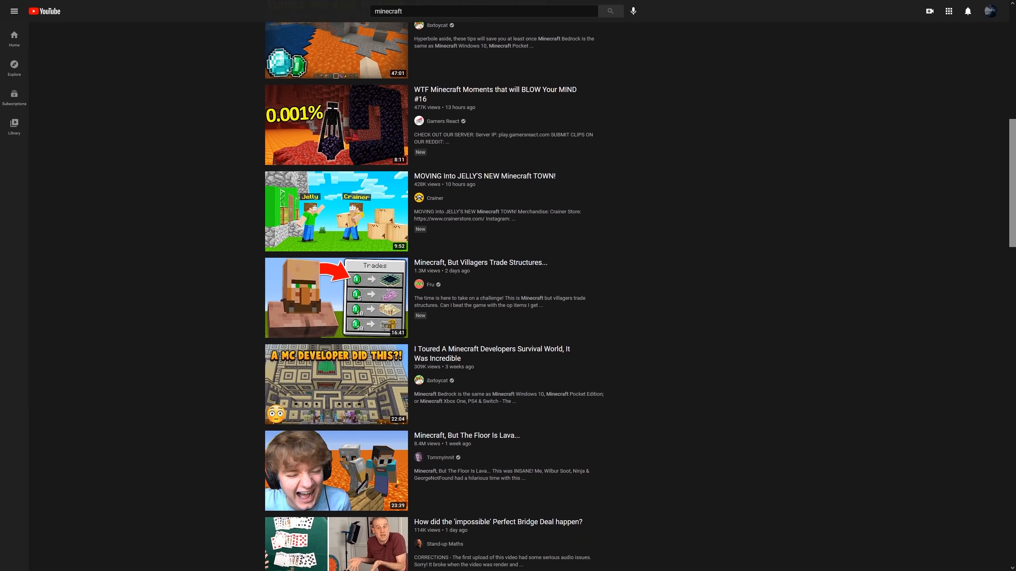
click(336, 297)
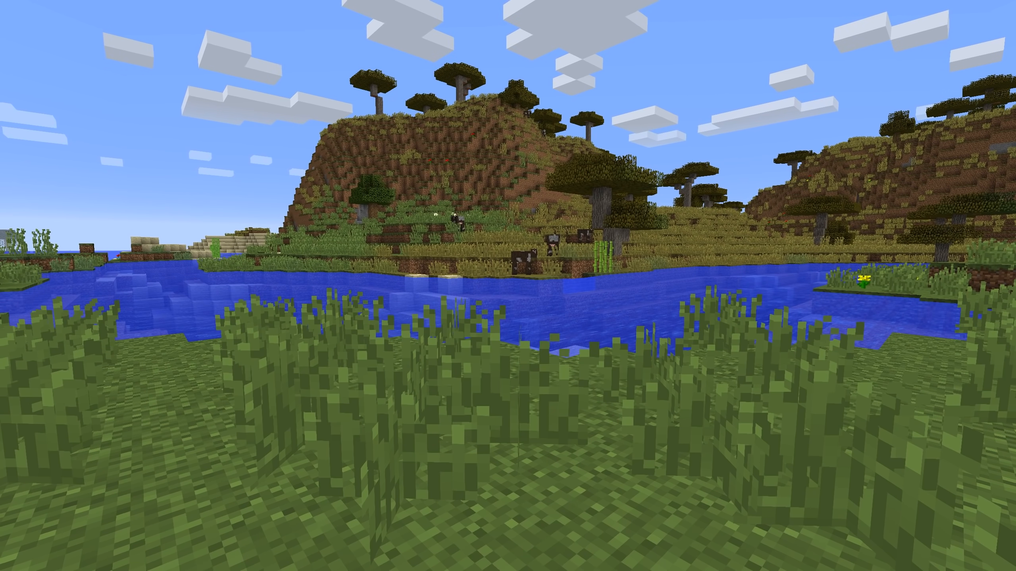
key(d)
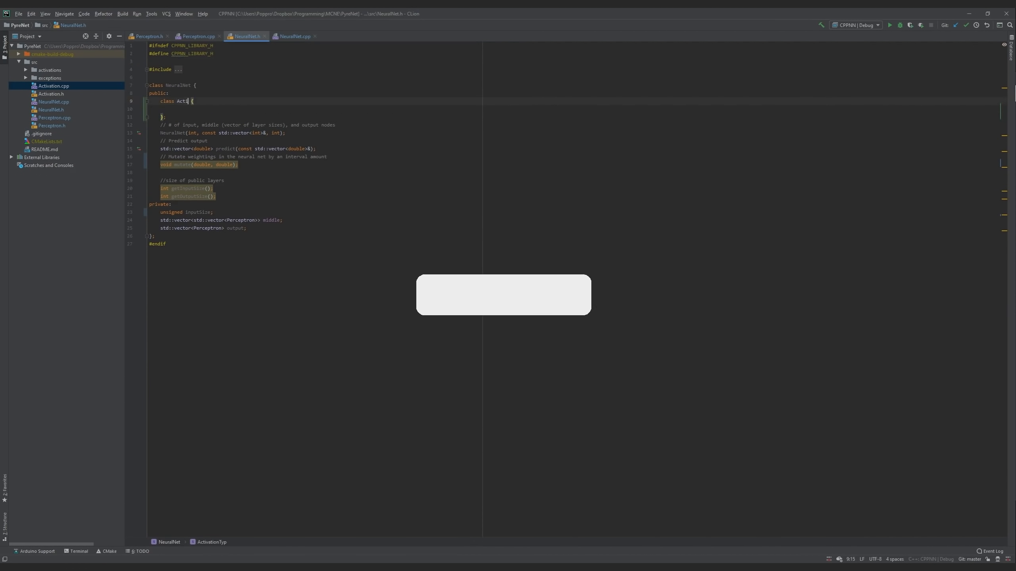
Review Sigmoid.h, Layer.h, NeuralNet.cpp and Layer.cpp, then show tst/Test.cpp with its exit-code-0 run output.
click(294, 36)
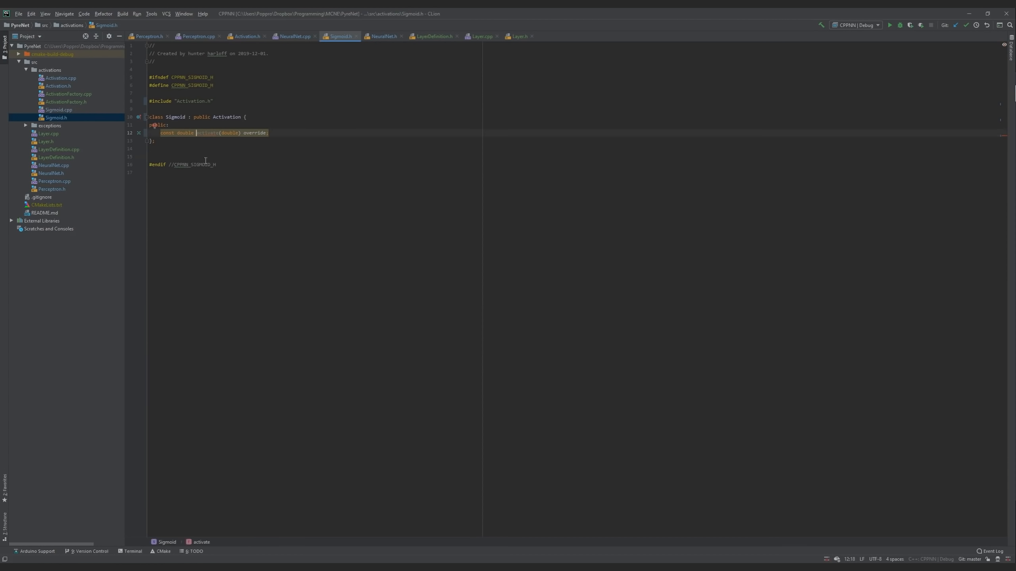
click(482, 36)
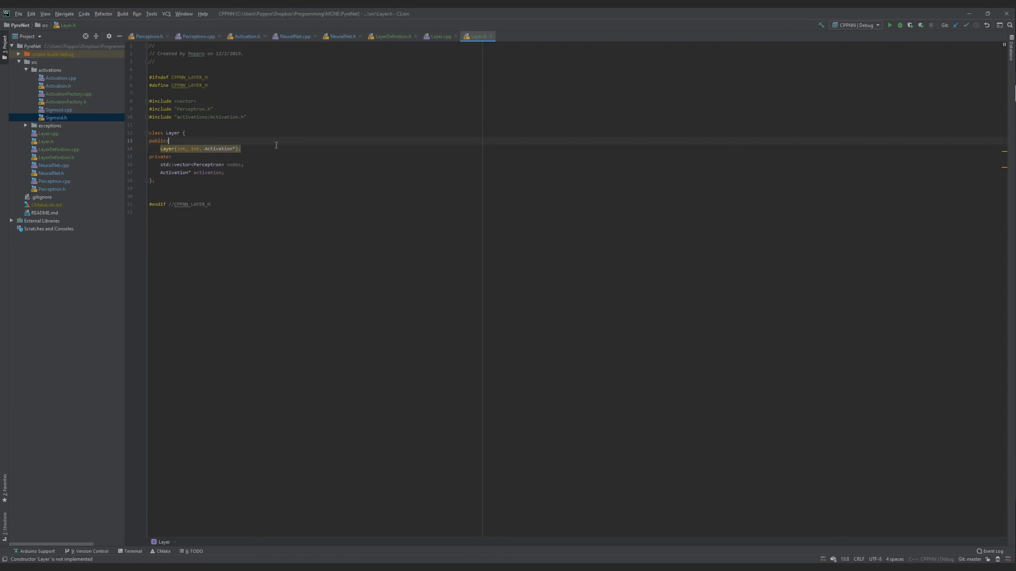
click(294, 36)
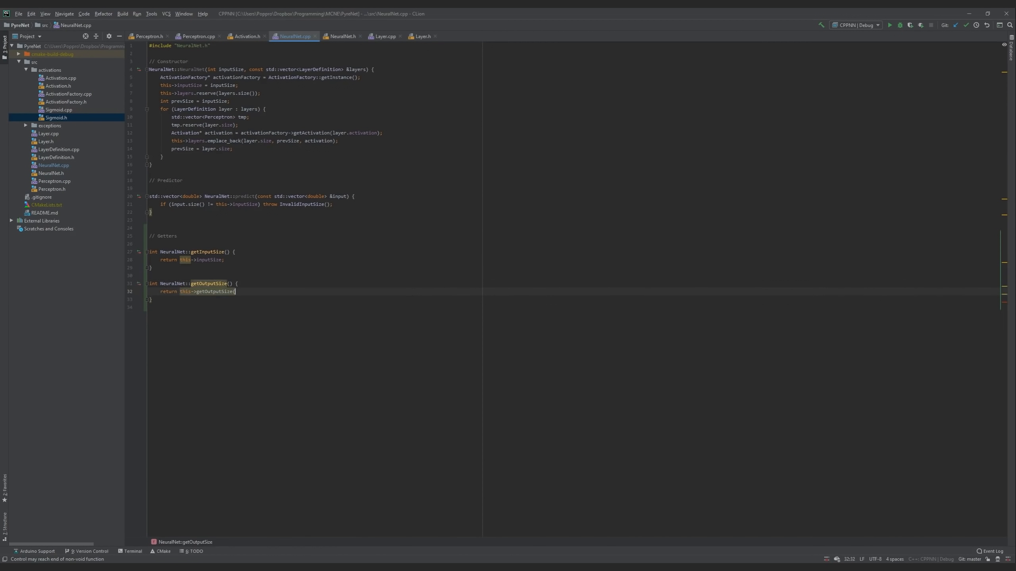
click(383, 36)
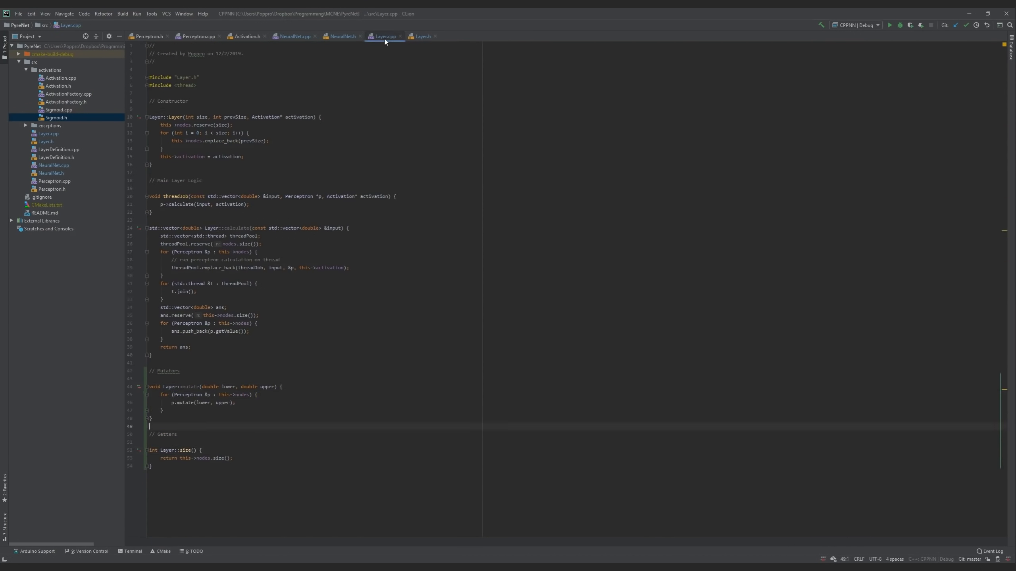
click(294, 36)
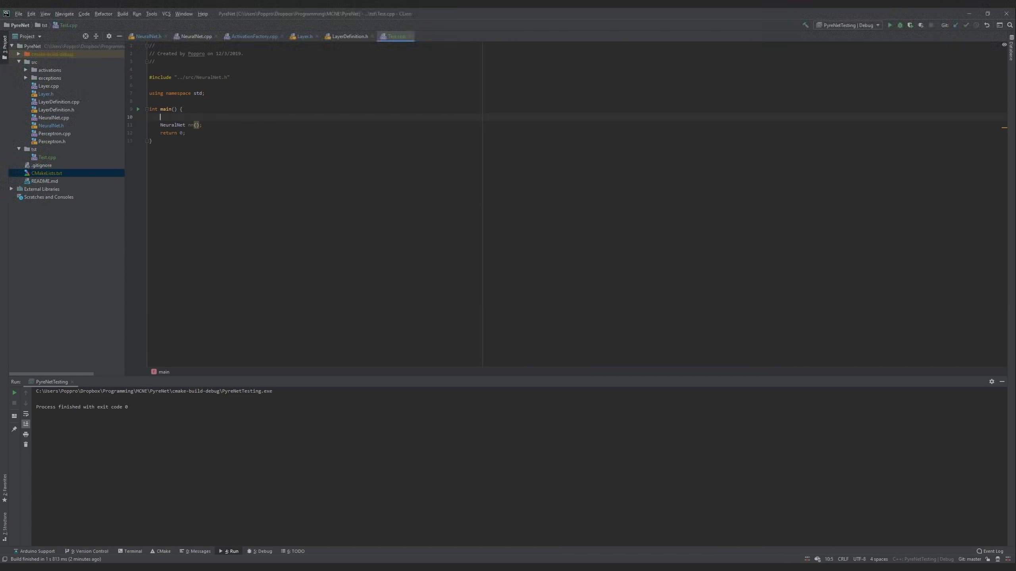
click(54, 133)
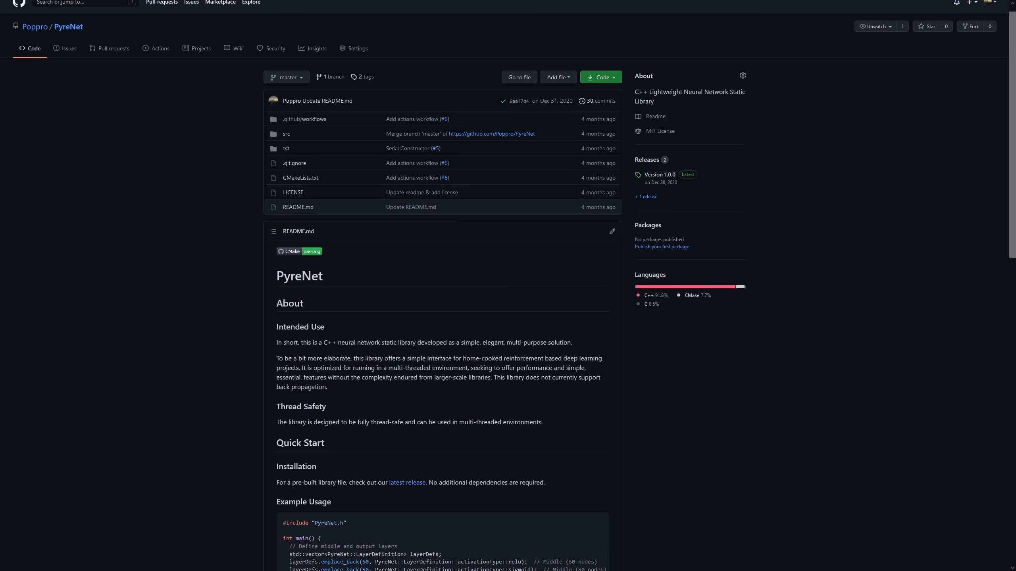
scroll(down, 3)
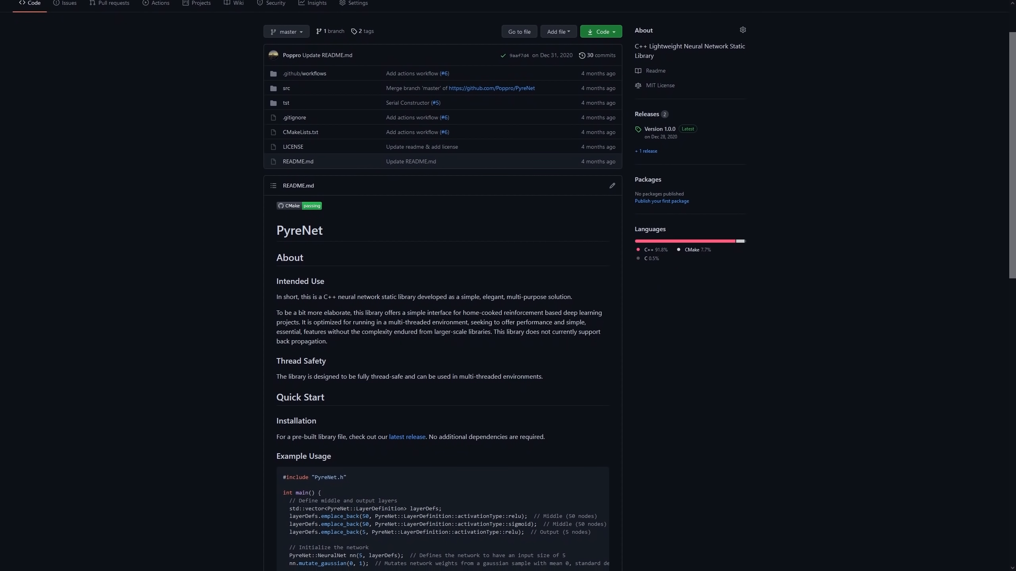
scroll(down, 3)
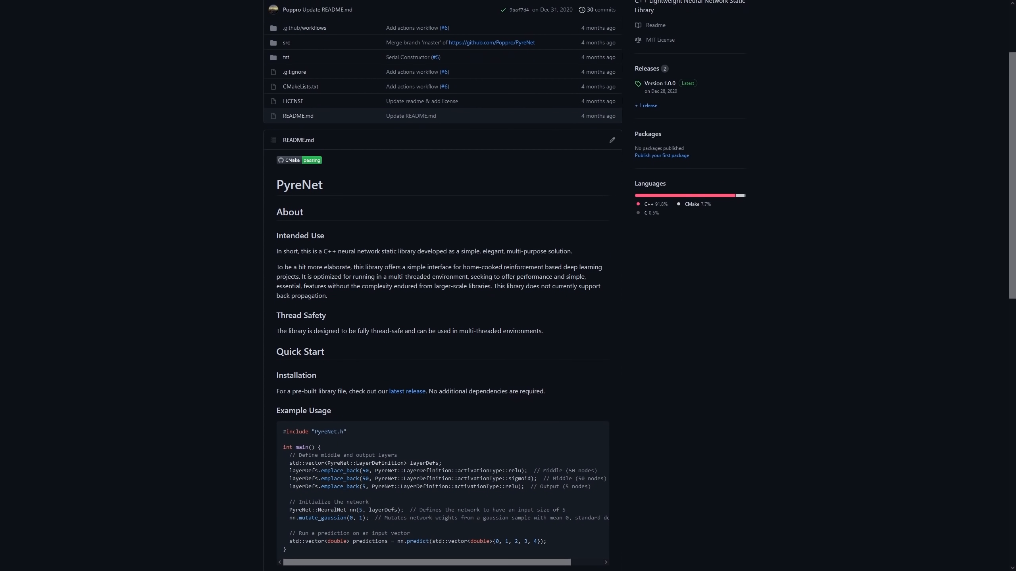
scroll(down, 3)
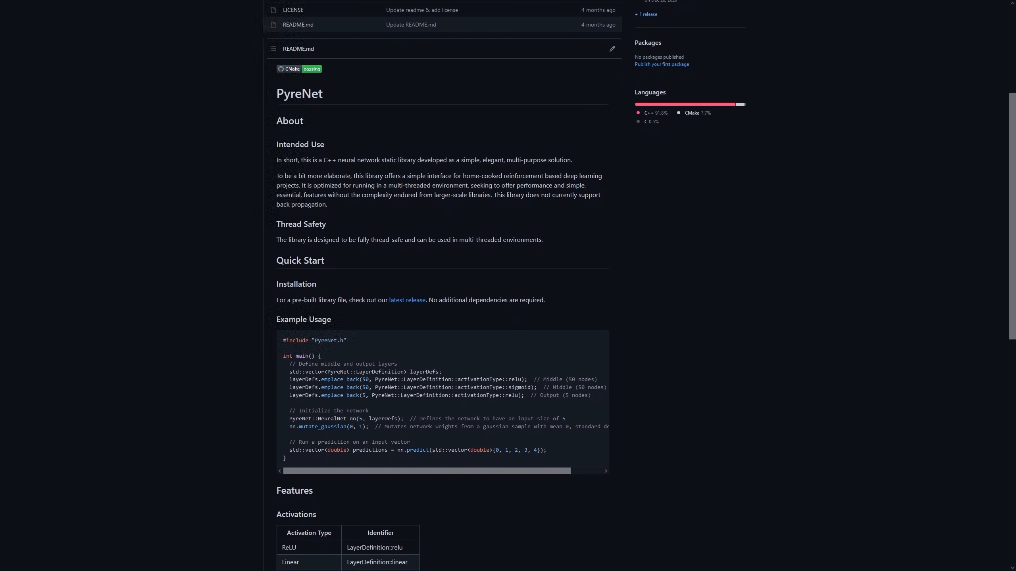
scroll(down, 3)
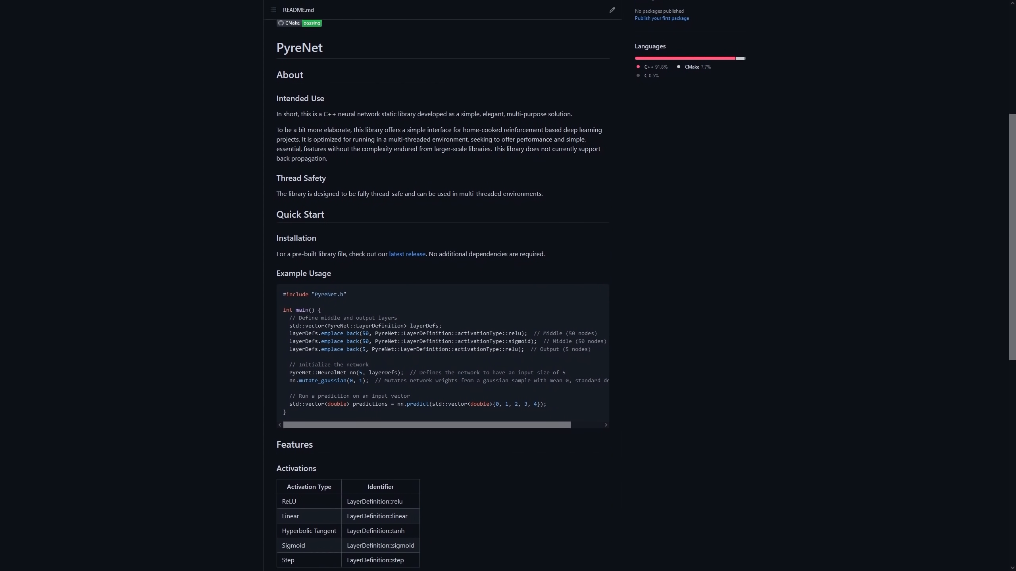
scroll(down, 3)
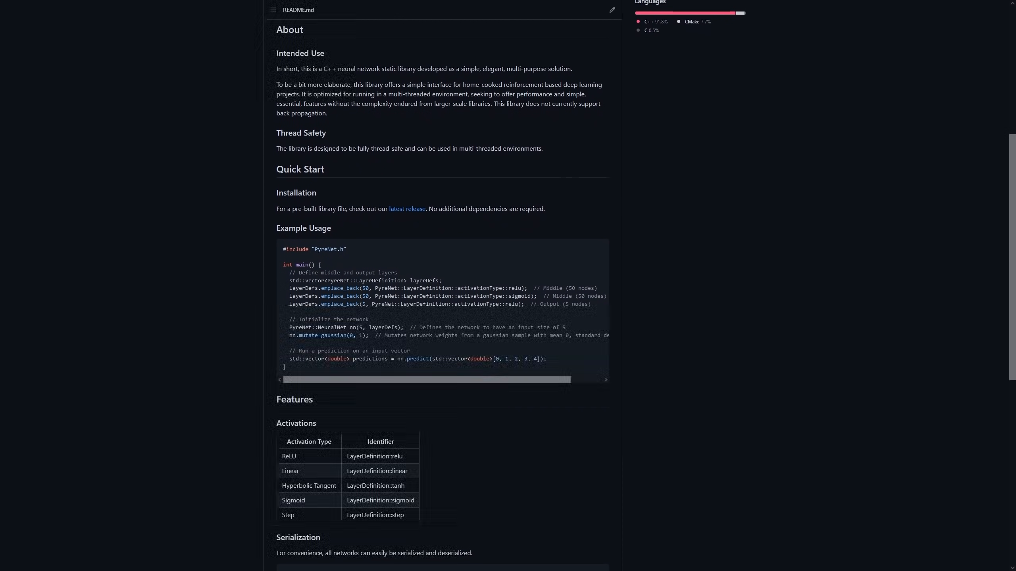
scroll(down, 3)
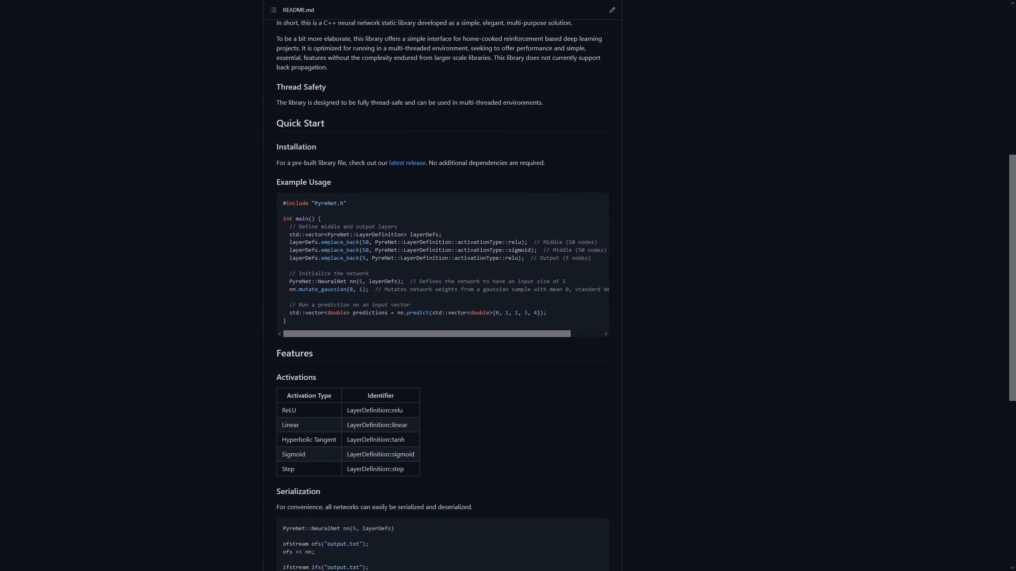
scroll(down, 3)
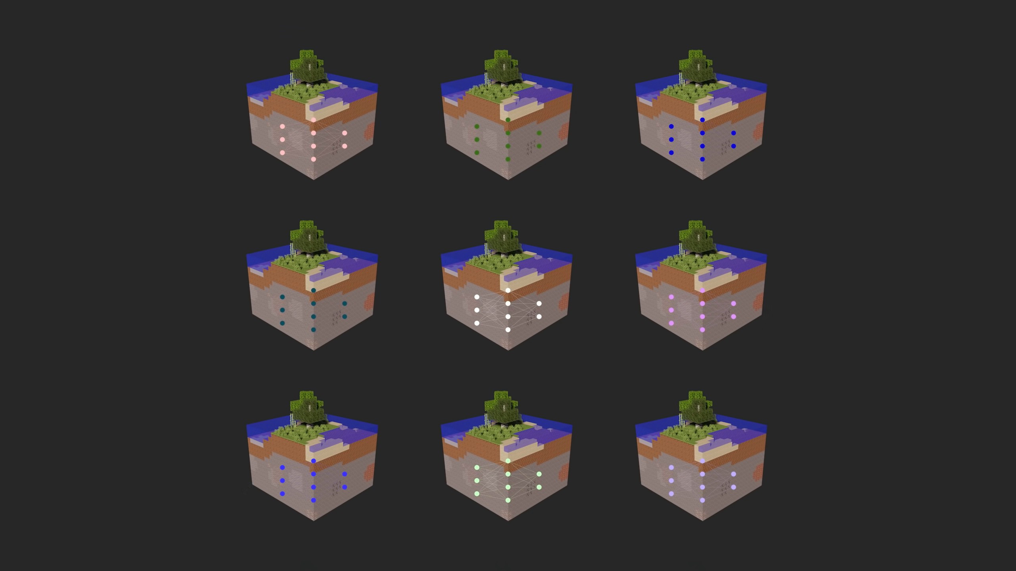
Search Google for 'how to mi...' then launch MCEdit to its World List.
click(507, 298)
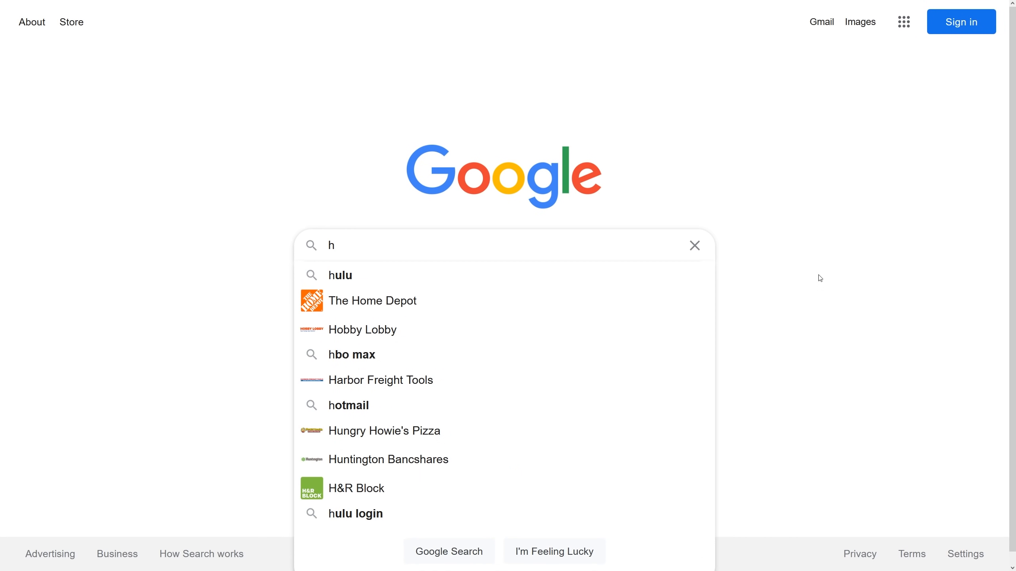
text(ow to mi)
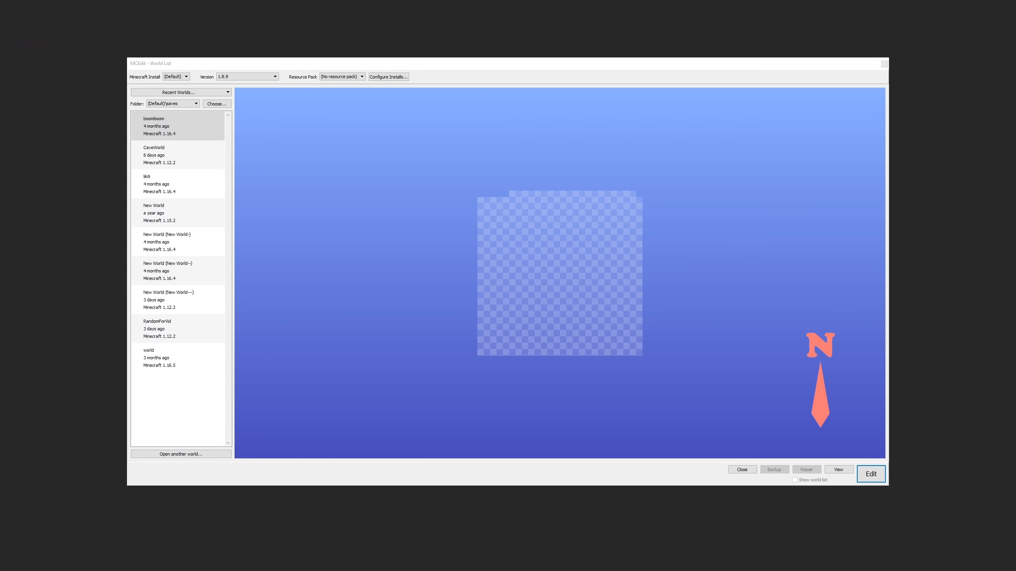
Open the Minecraft 1.12.2 New World save in the MCEdit editor.
click(178, 299)
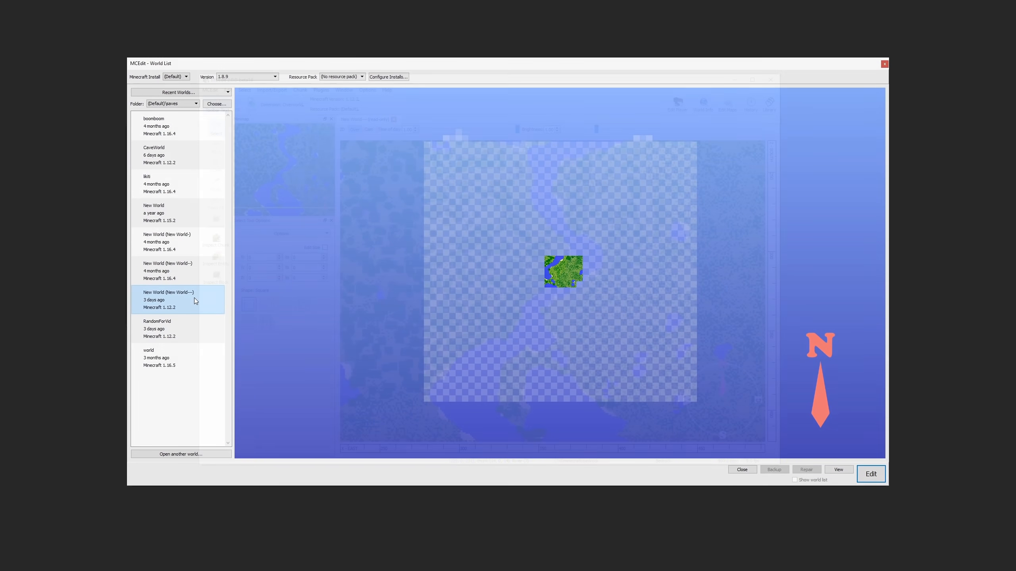
click(870, 474)
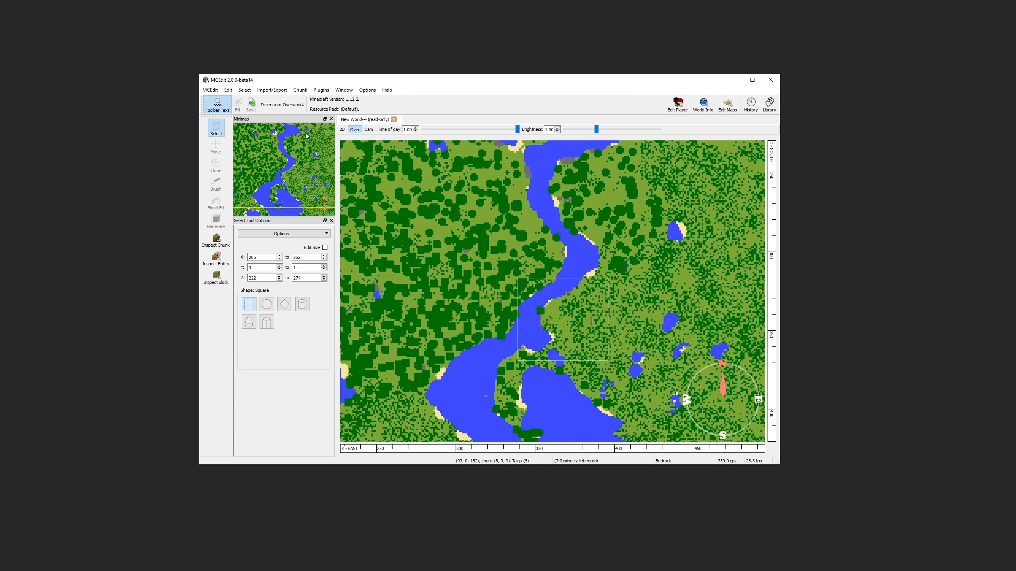
mouse_move(293, 101)
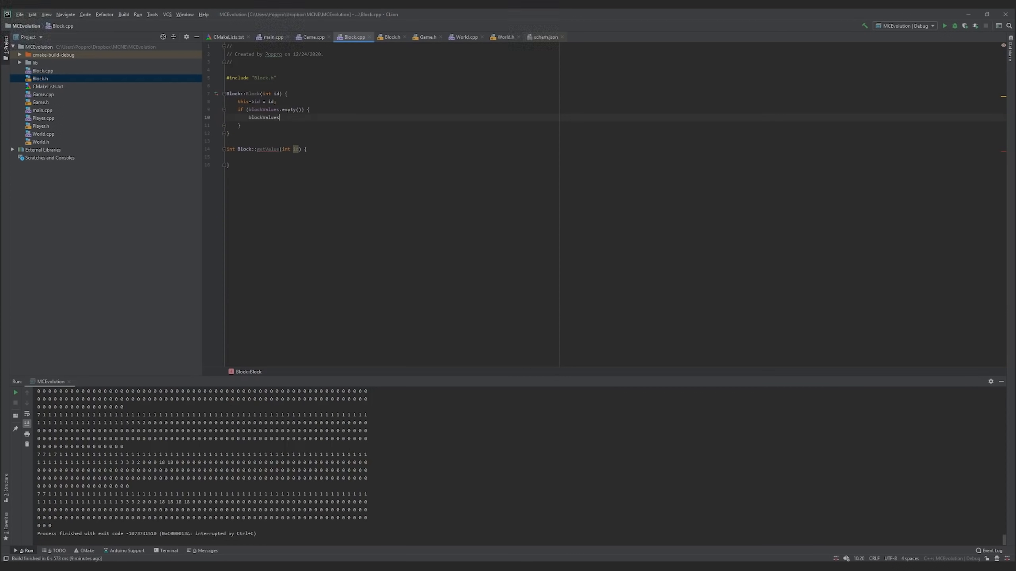
Rework Player.h/Player.cpp with Eigen::Vector3d and World*, review Game.cpp, then switch to the running simulator.
click(504, 37)
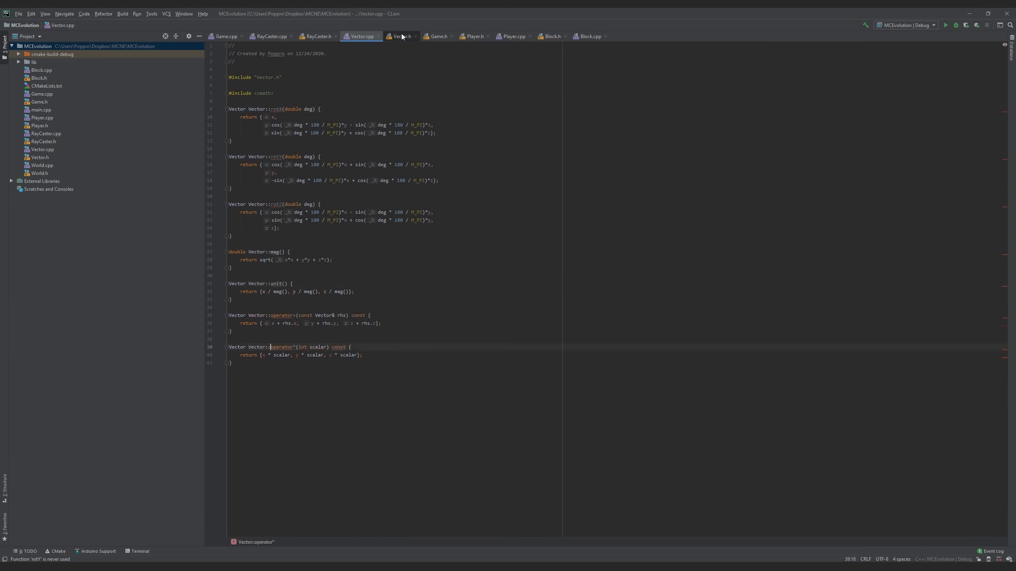
click(473, 35)
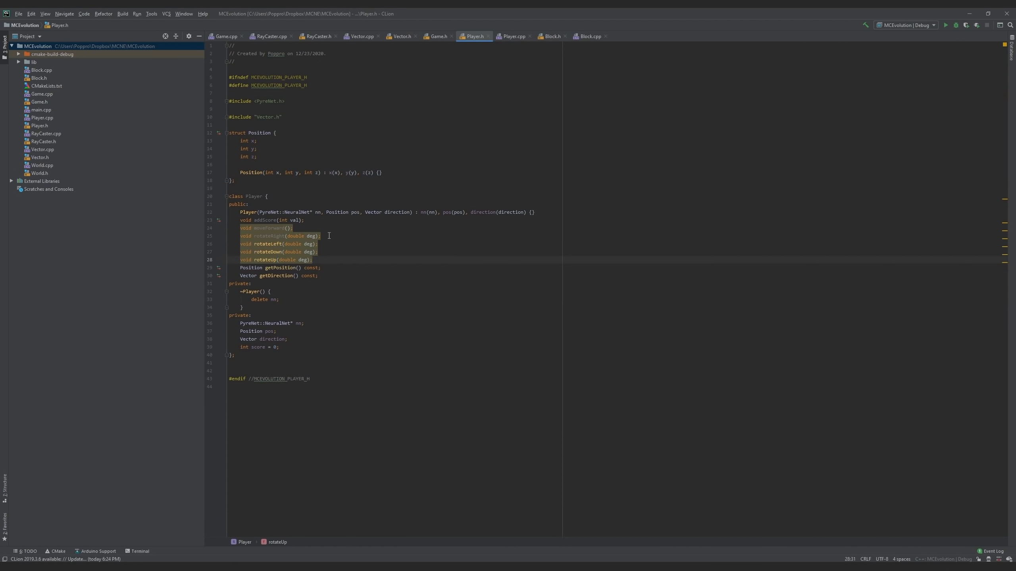
click(514, 36)
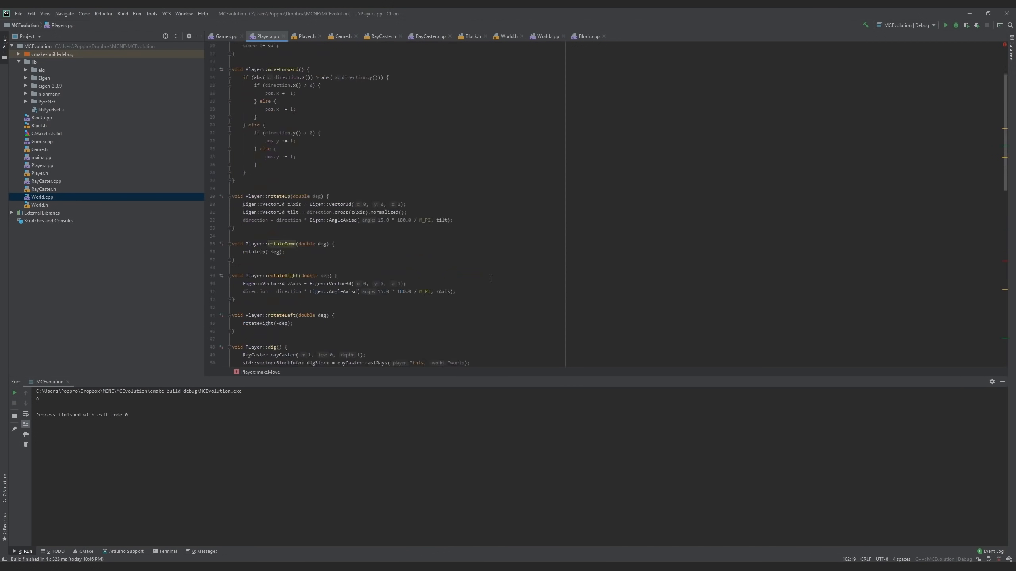
click(306, 36)
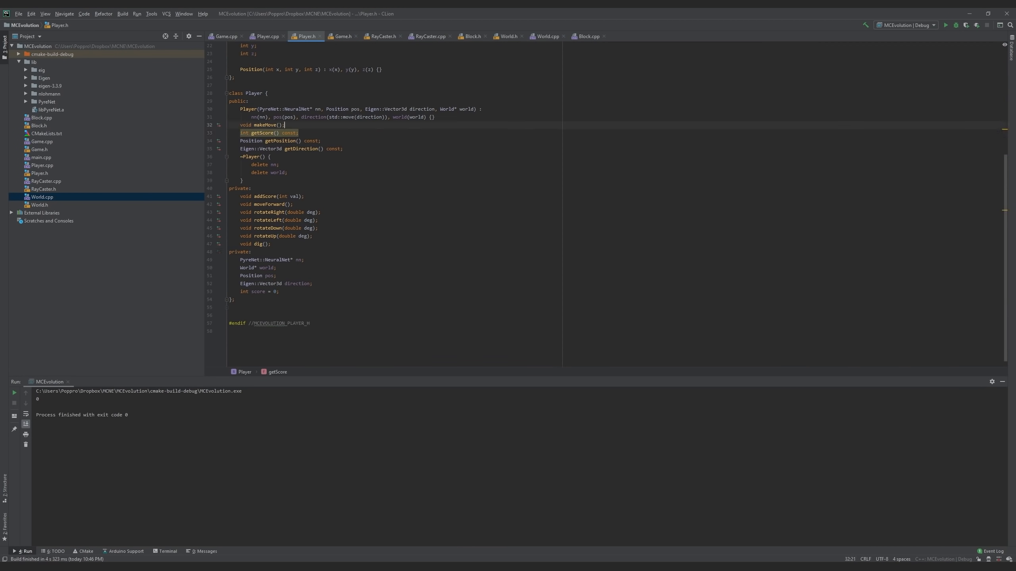
click(226, 36)
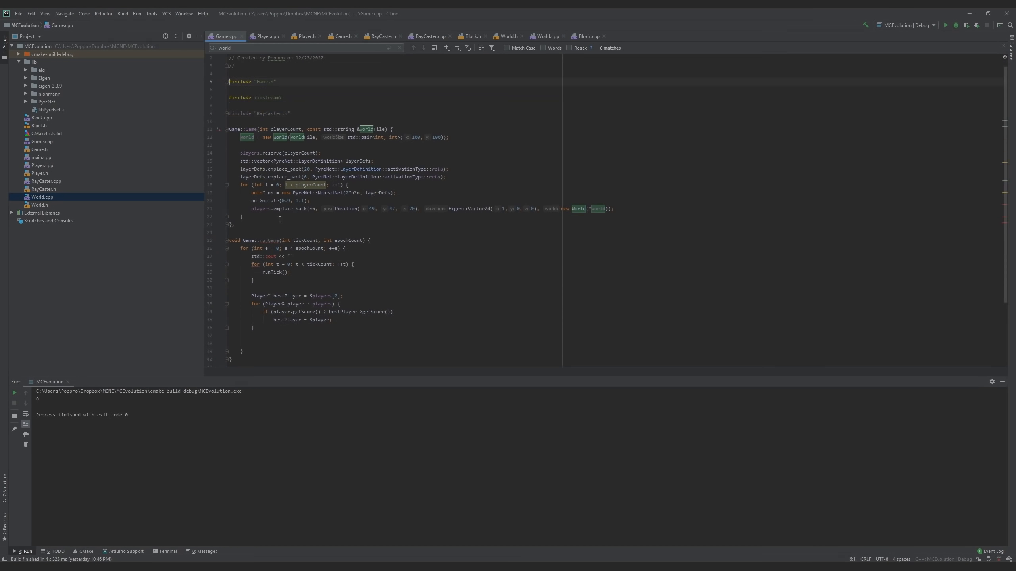
key(alt+tab)
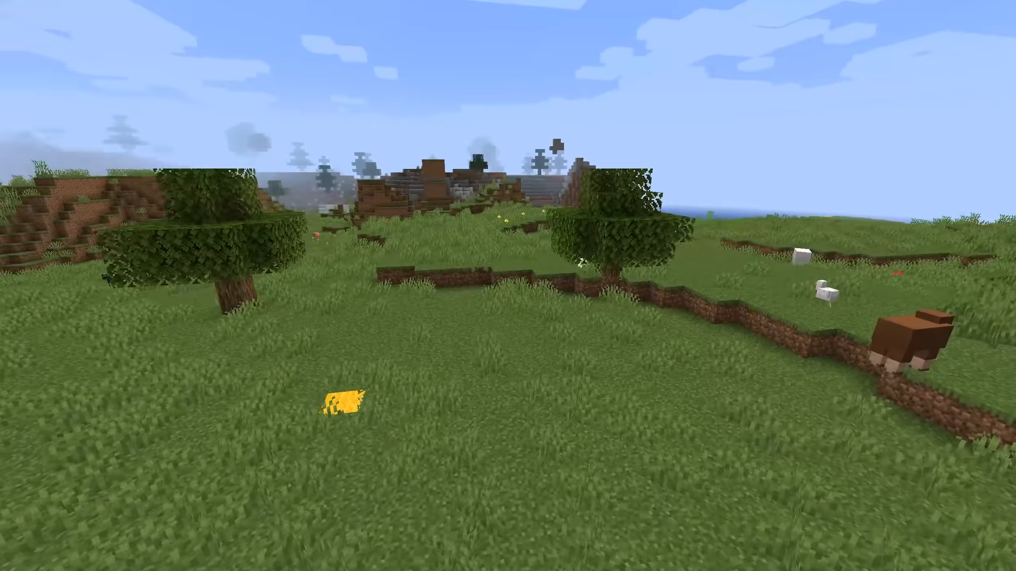
mouse_move(508, 286)
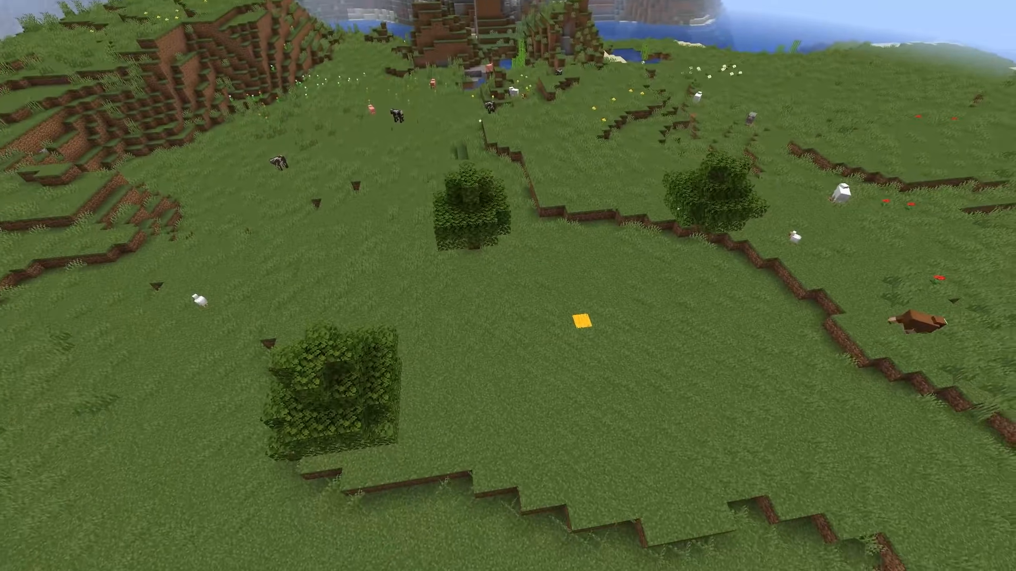
mouse_move(508, 286)
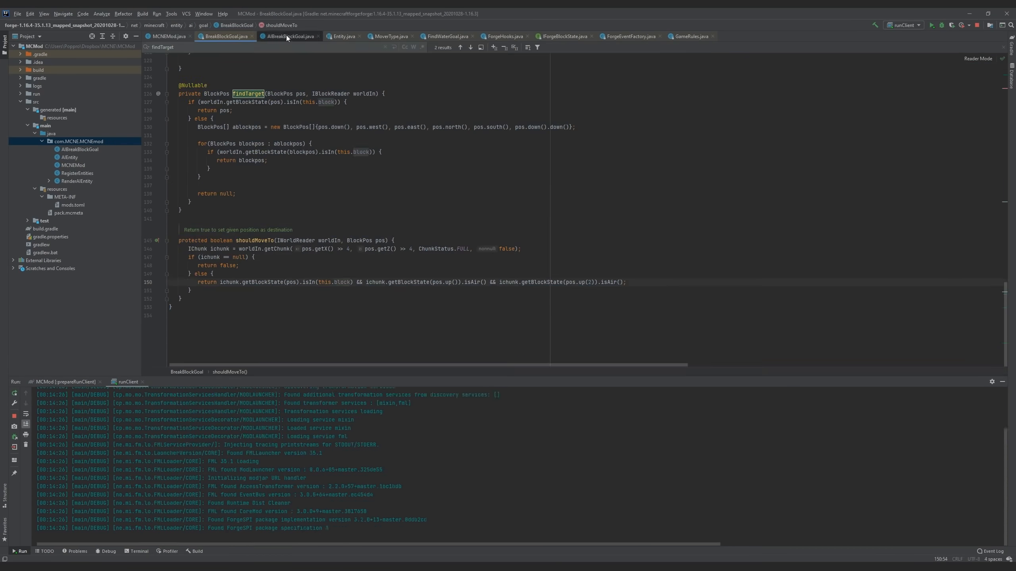
Show AIBreakBlockGoal.java with its findTarget and shouldMoveTo logic while runClient launches.
click(907, 25)
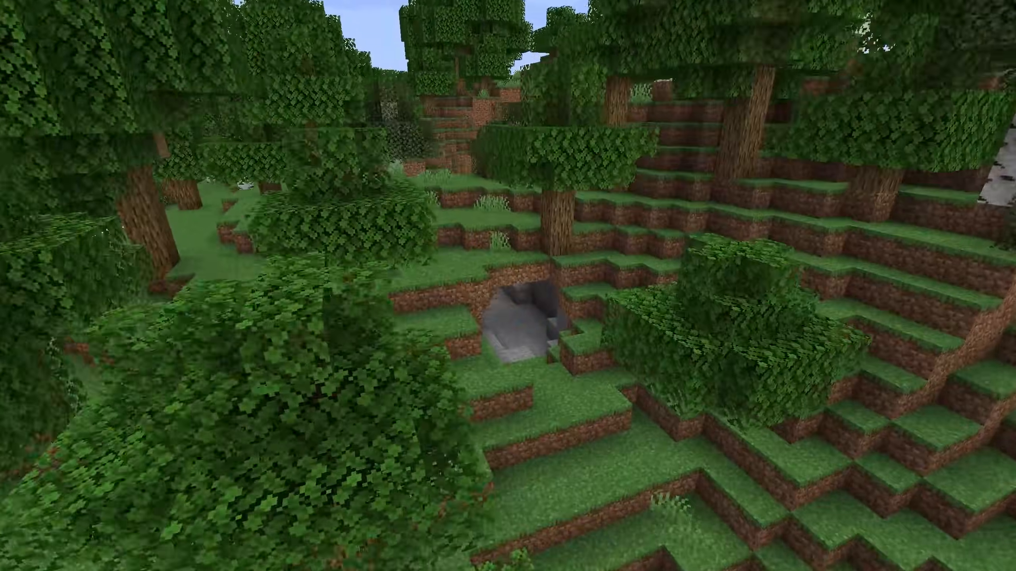
mouse_move(508, 285)
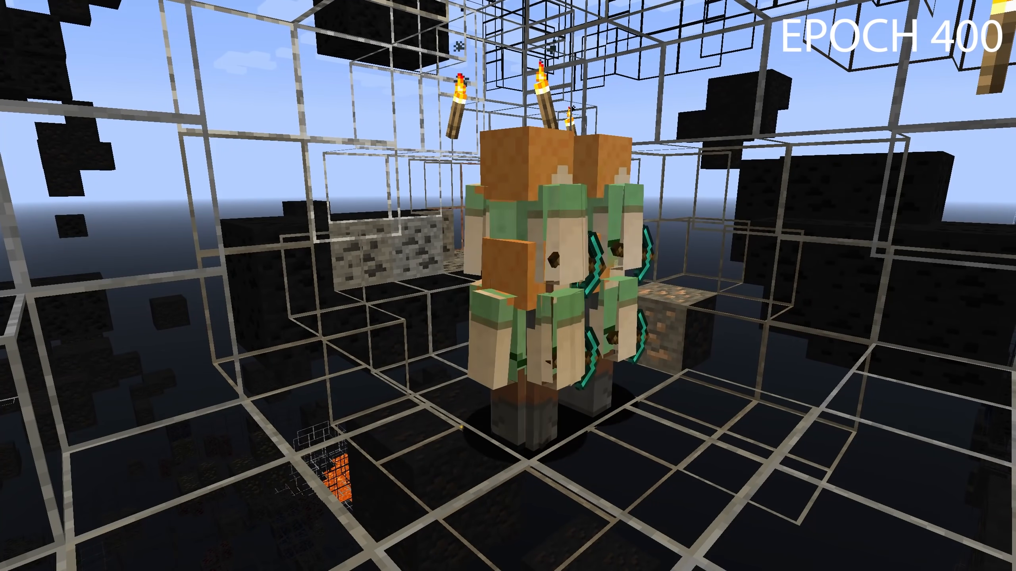
mouse_move(508, 285)
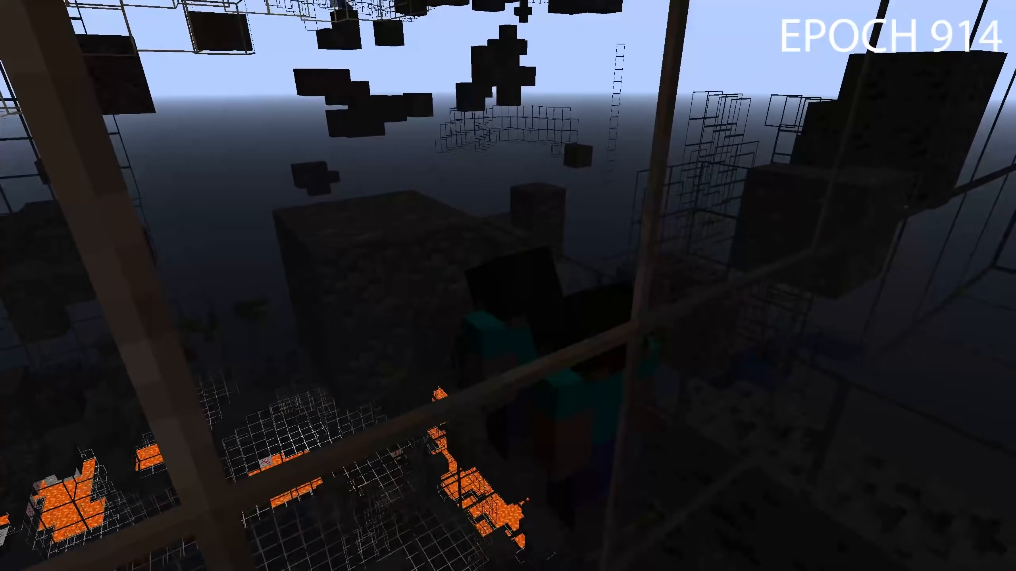
mouse_move(508, 286)
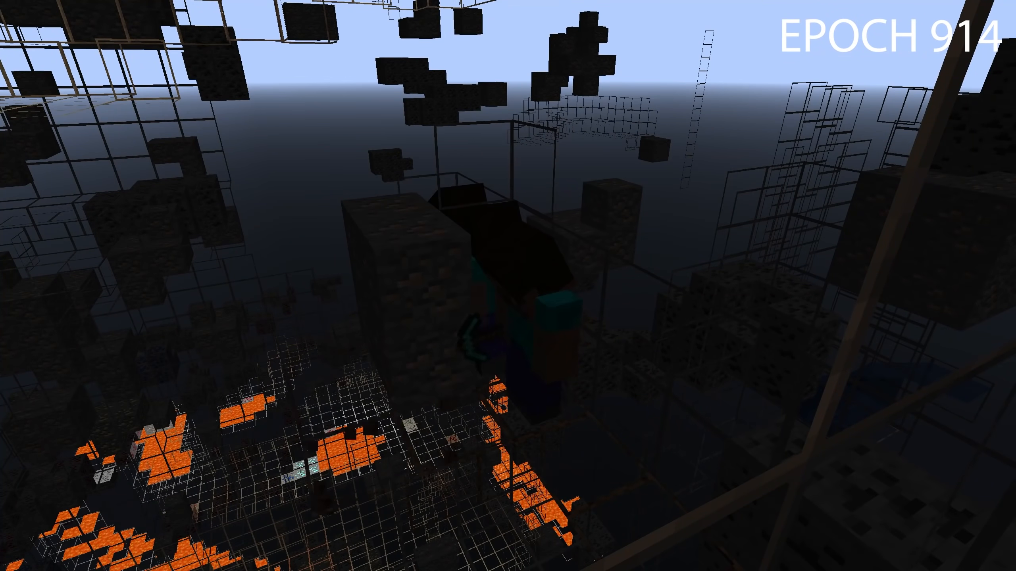